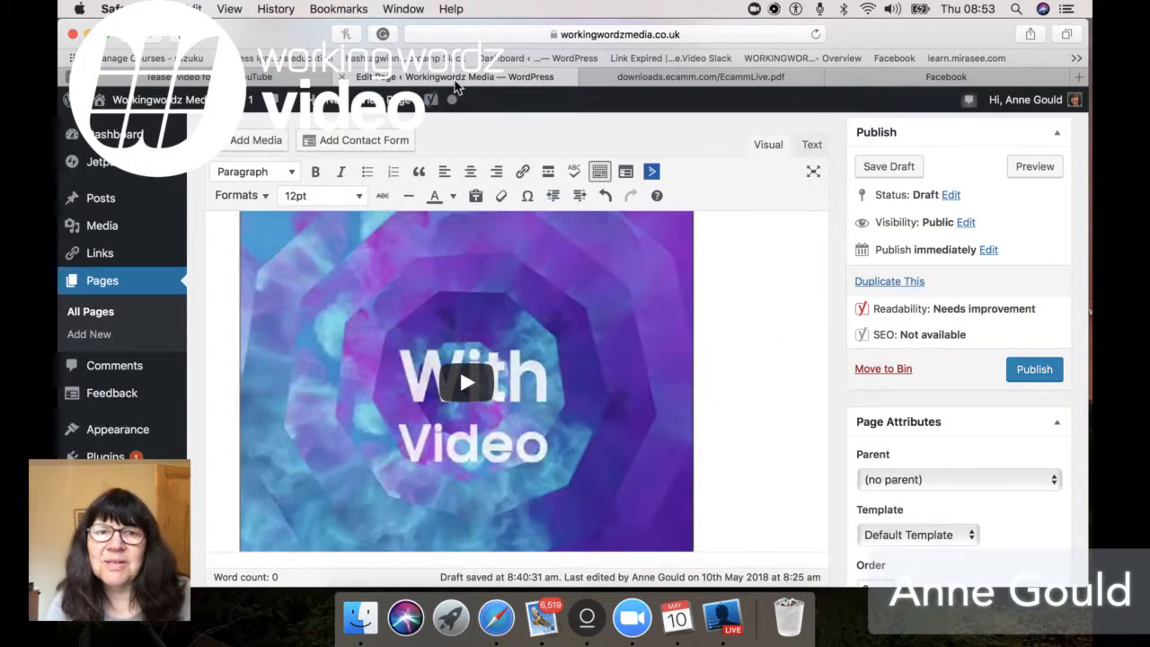
Scroll down the page editor to inspect the teaser embed with black side bars
scroll("down", 3)
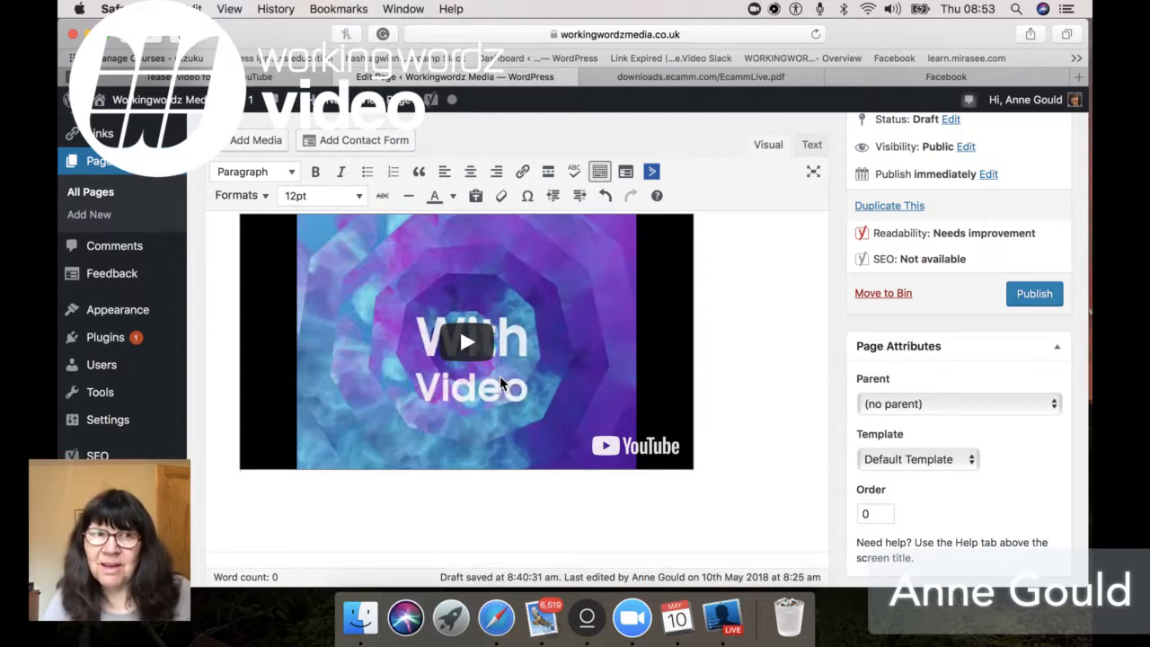
mouse_move(301, 43)
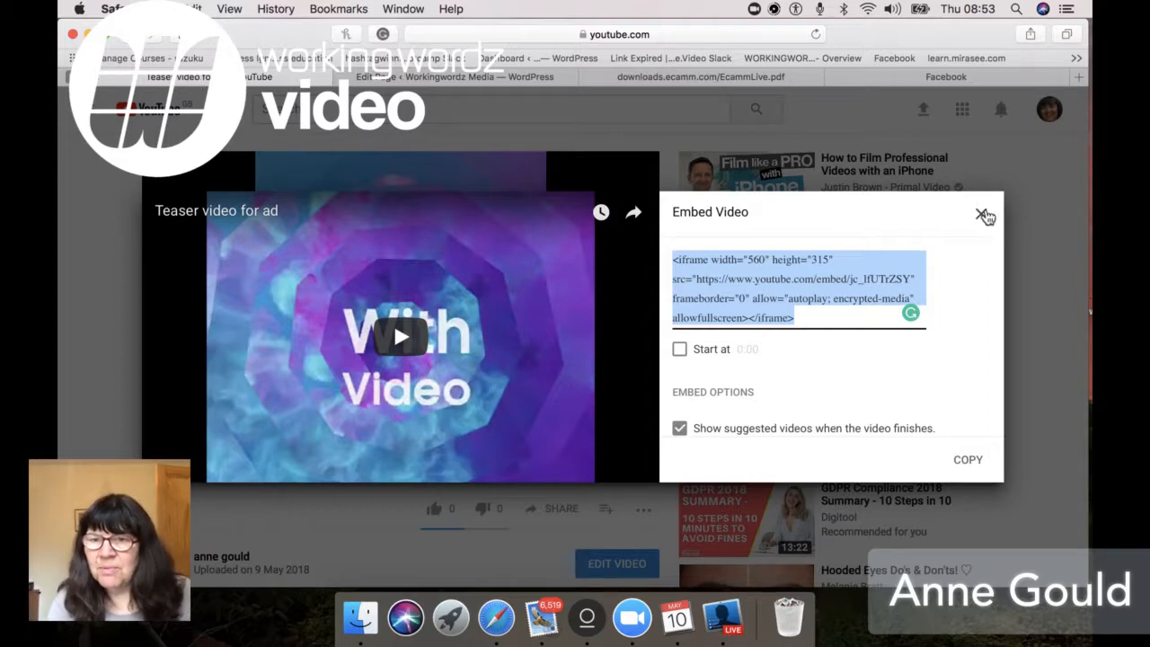
Close the open embed window and bring up the teaser video's Share > Embed code
left_click(983, 215)
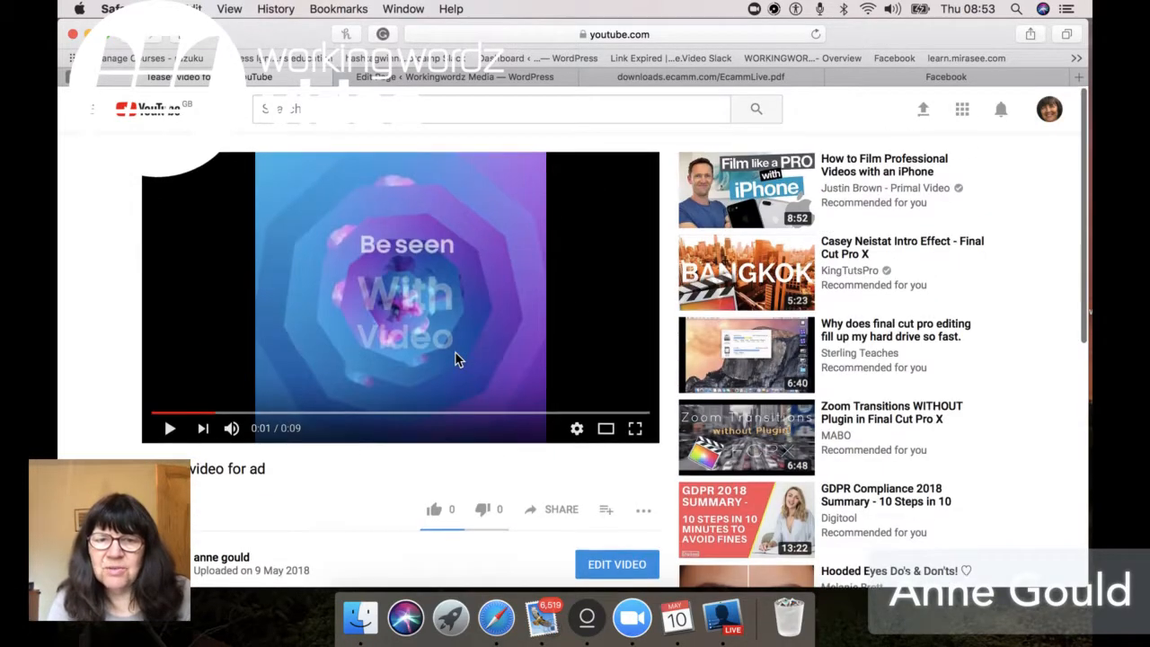
scroll("down", 3)
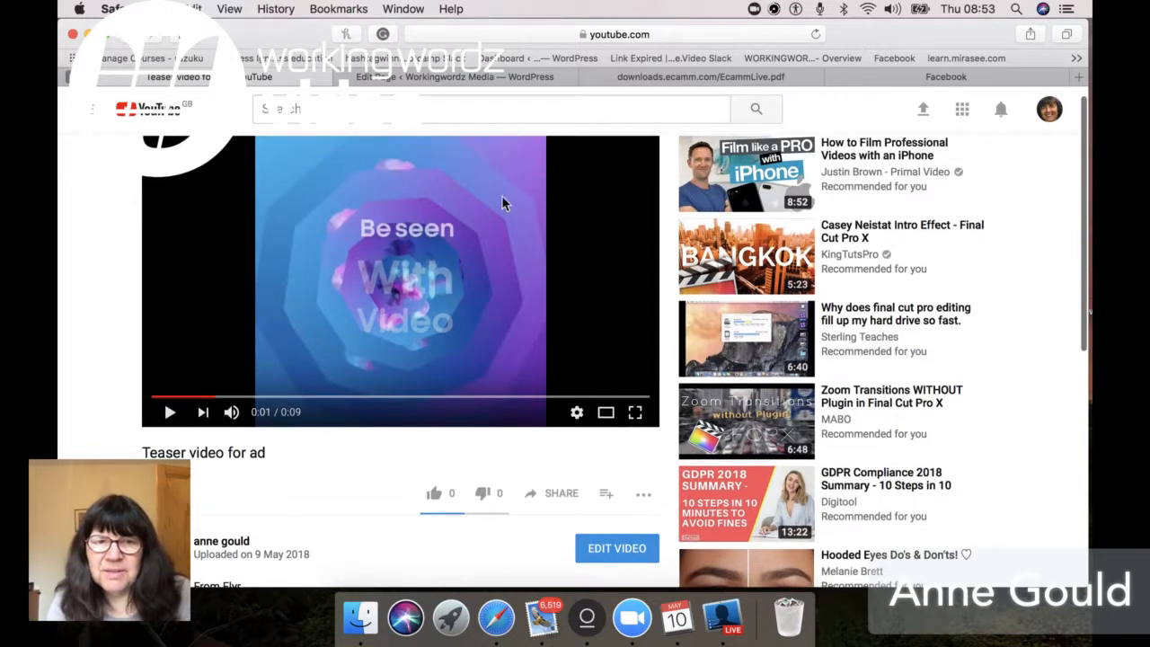
mouse_move(556, 495)
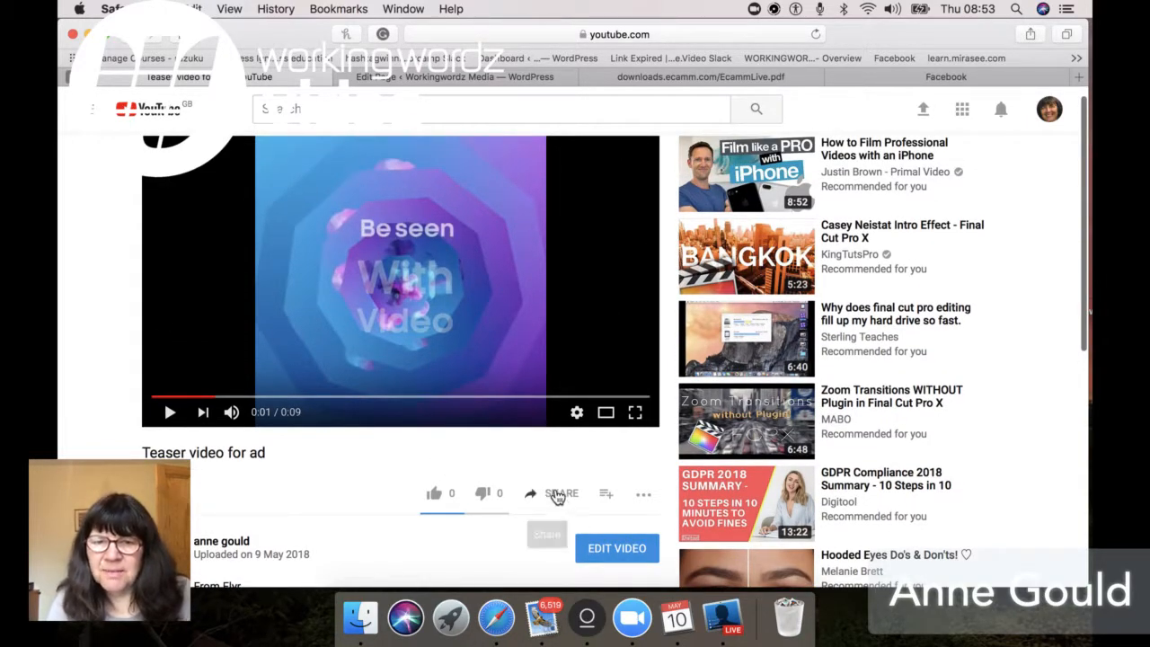
left_click(551, 492)
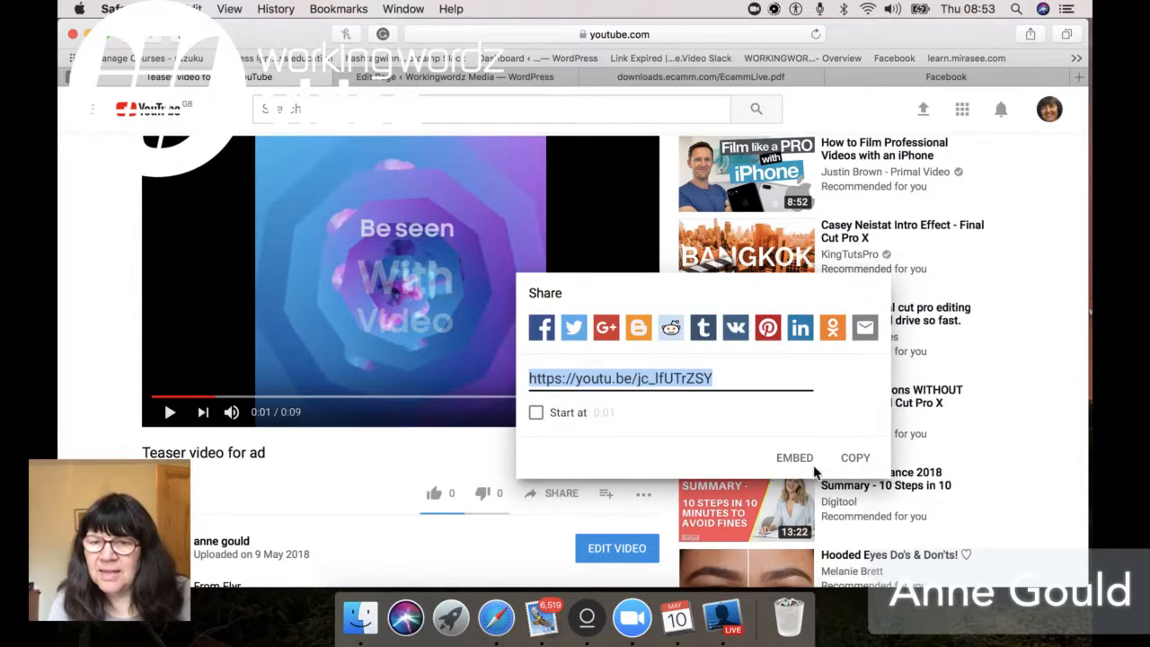
left_click(794, 457)
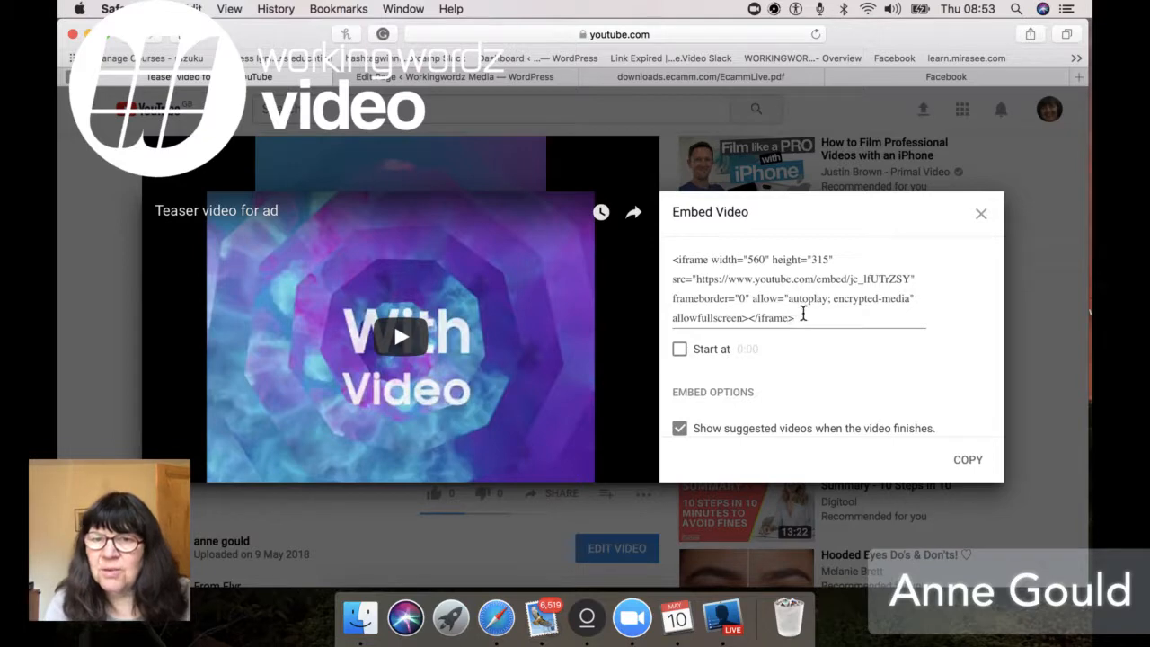
Copy the entire iframe embed code and return to the WordPress draft tab
triple_click(798, 287)
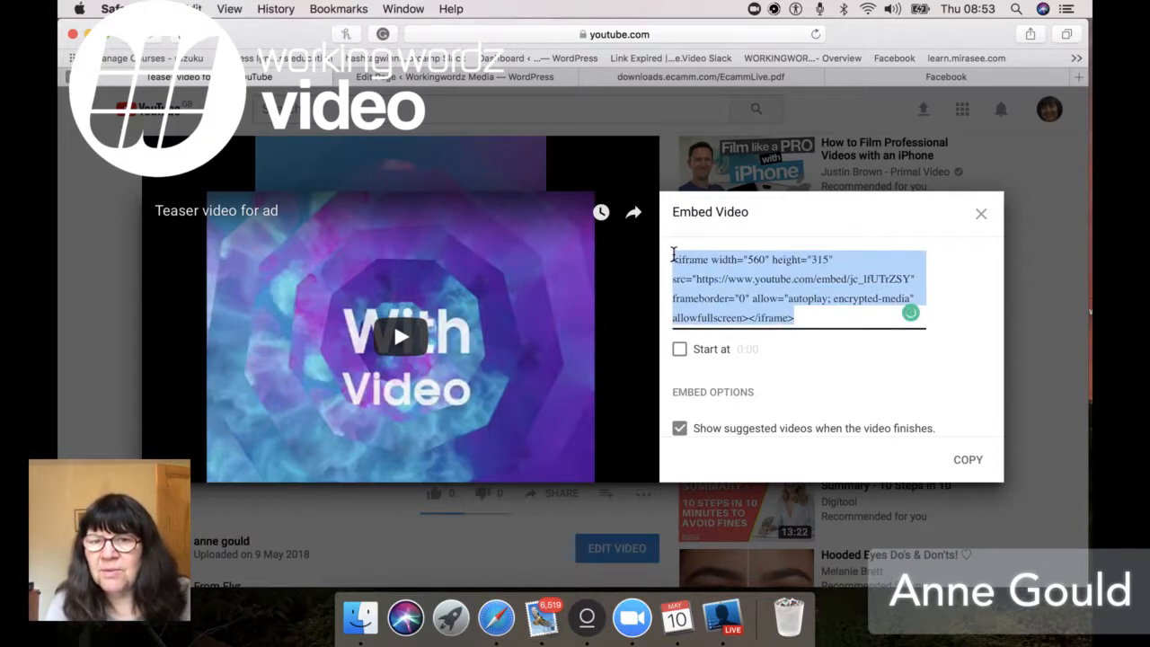
right_click(798, 288)
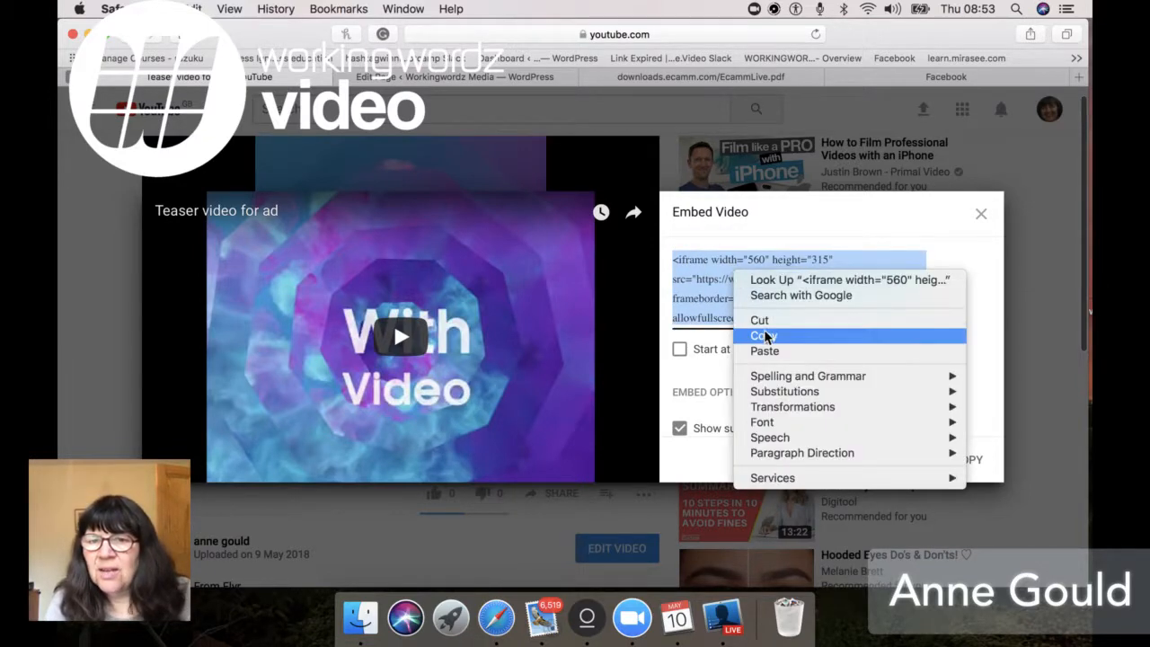
left_click(761, 335)
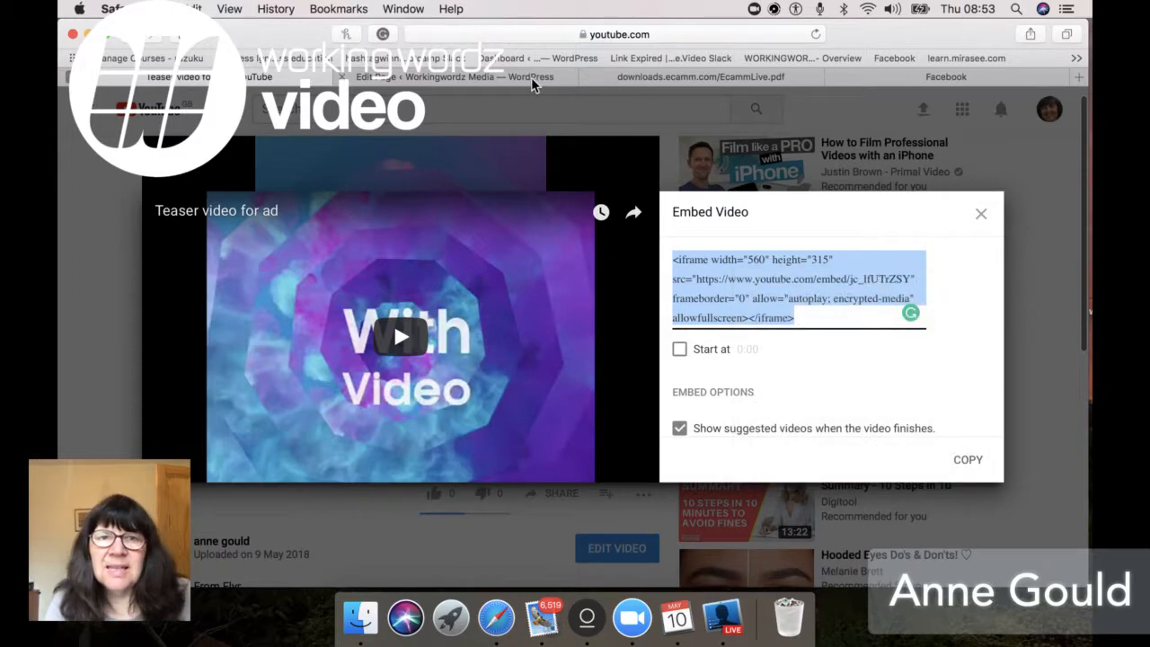
left_click(453, 76)
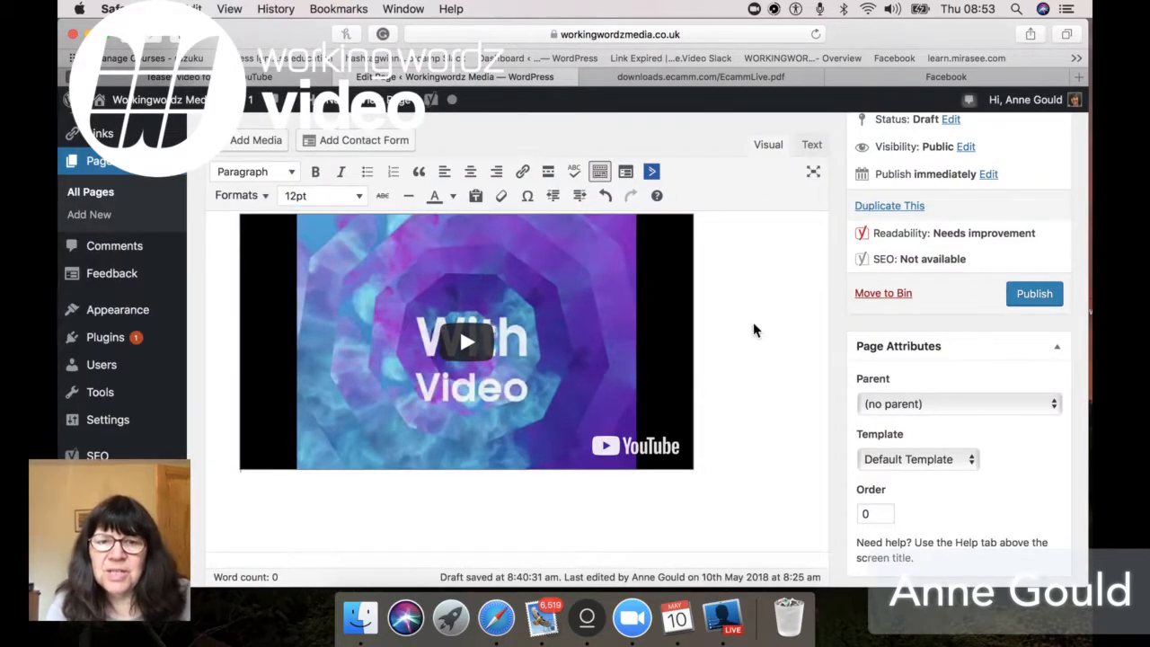
Paste the YouTube iframe below the existing code and change its height from 315 to 560
scroll("down", 3)
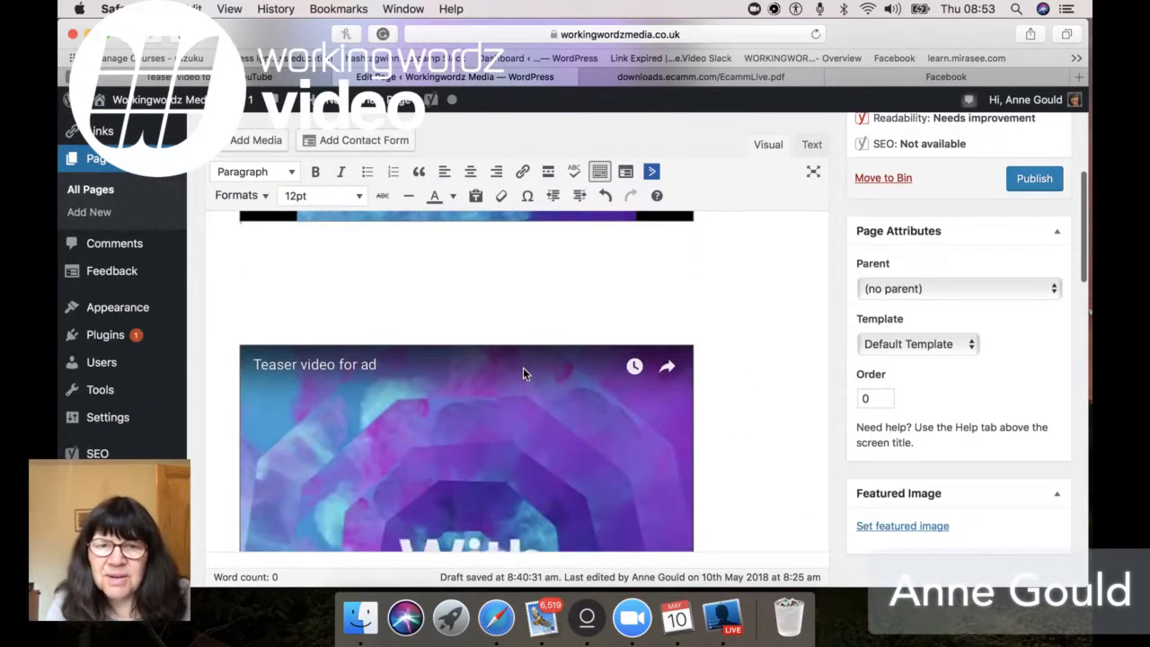
scroll("down", 3)
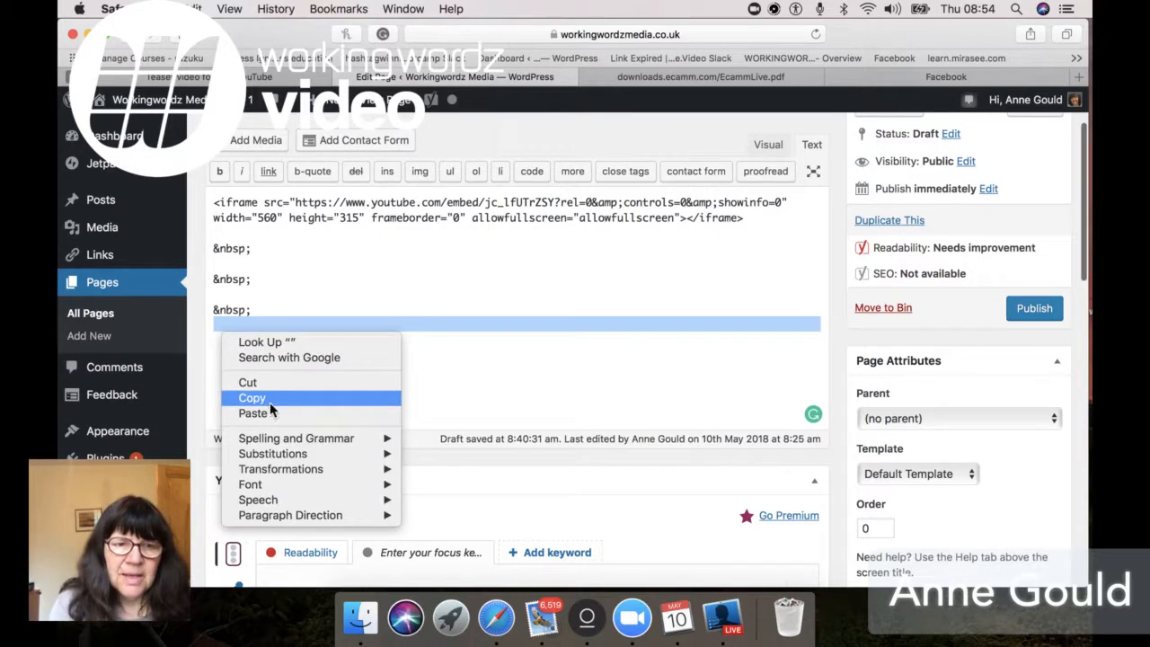
left_click(253, 414)
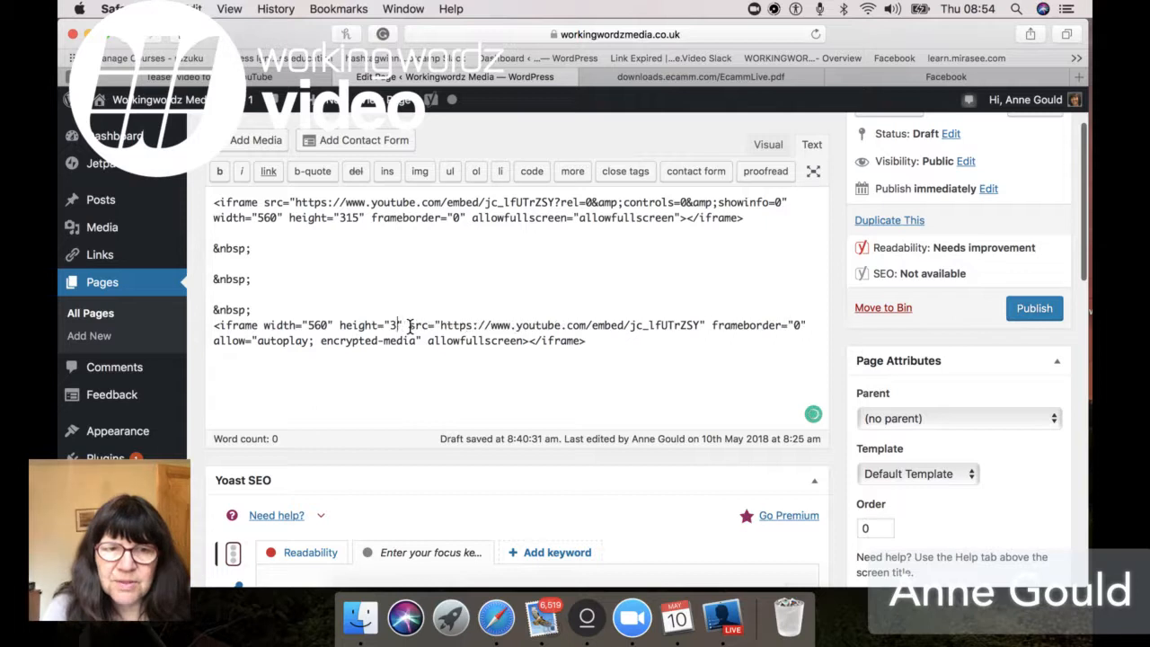
type("560")
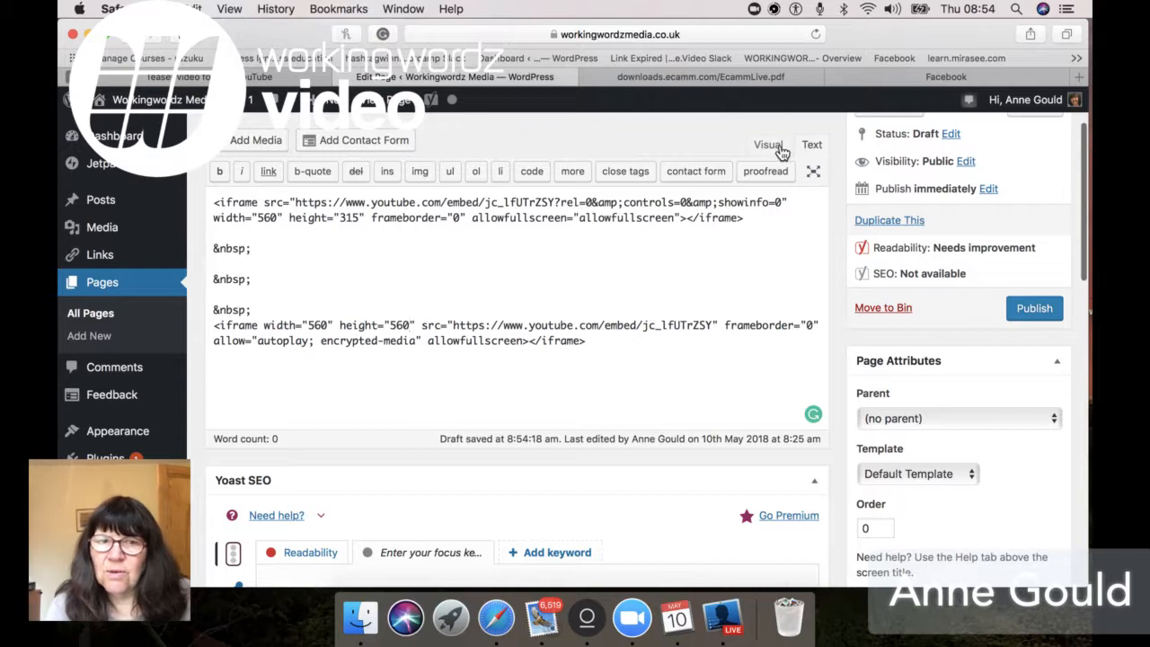
In the Visual preview, select and play the taller embedded video as a square
left_click(768, 144)
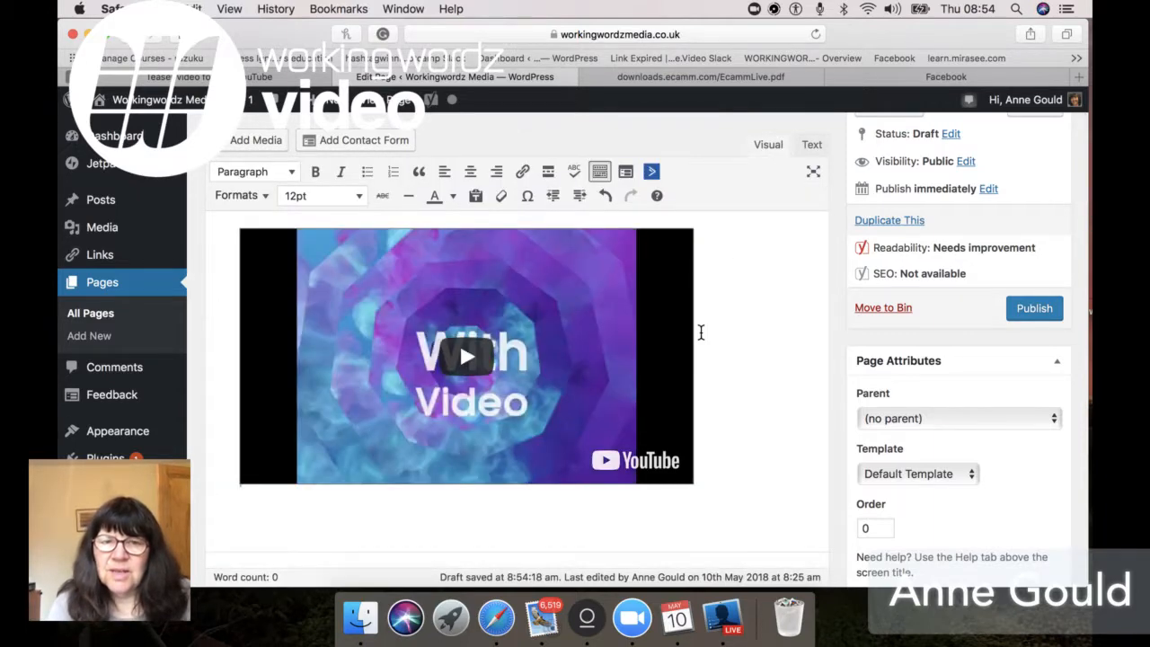
scroll("down", 3)
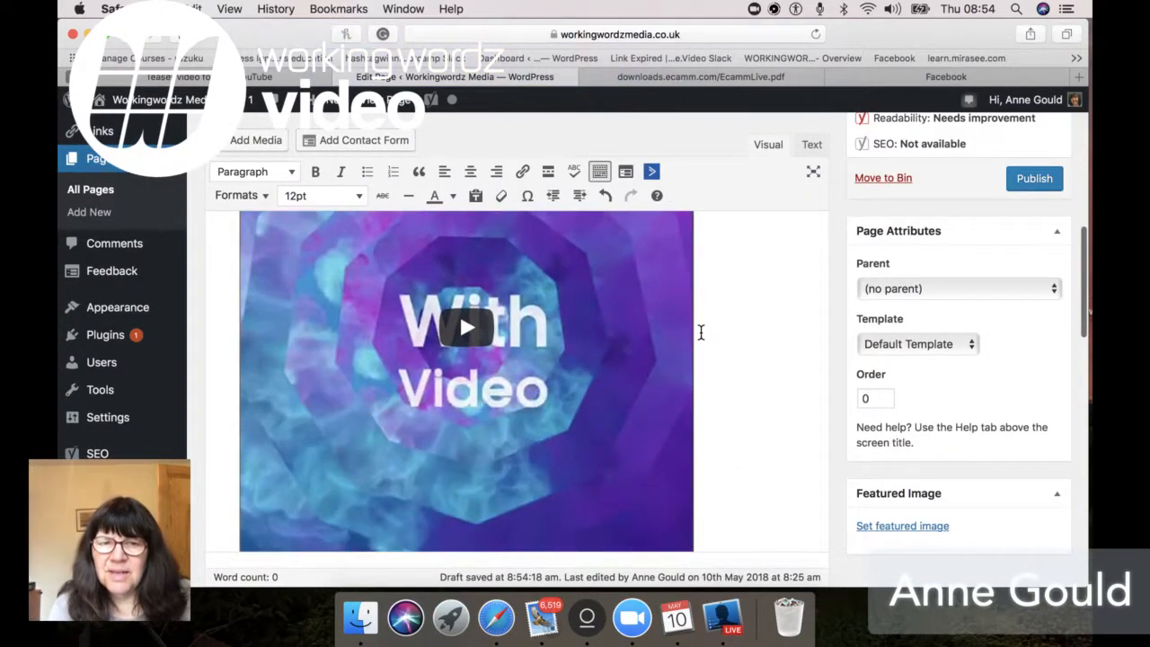
left_click(465, 327)
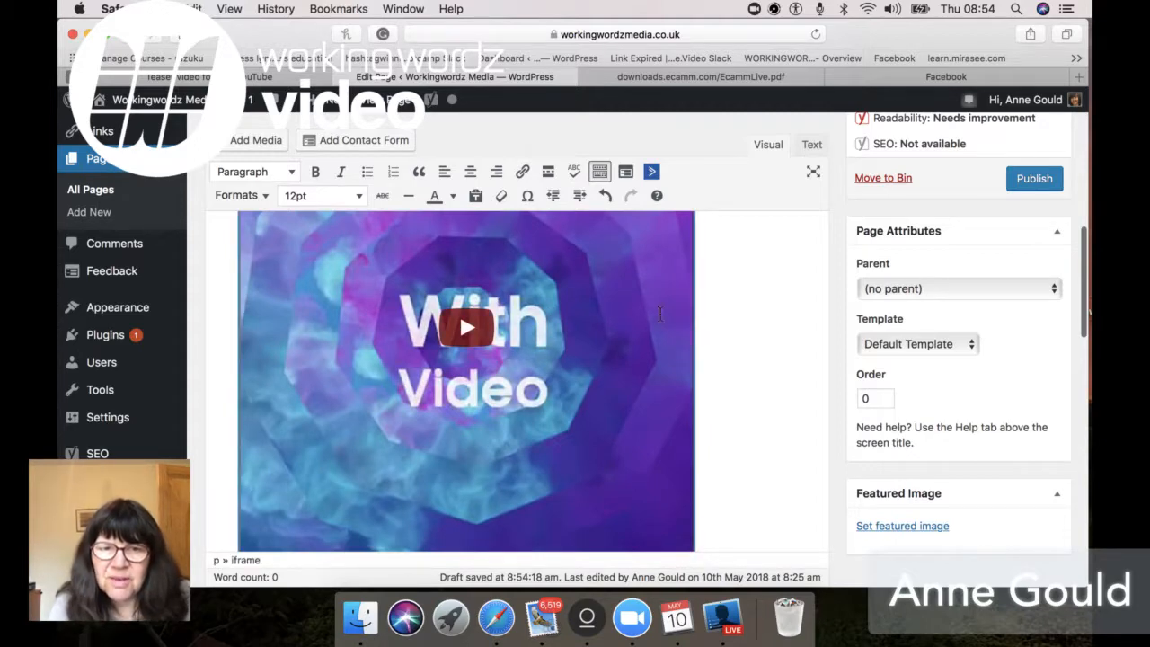
left_click(465, 328)
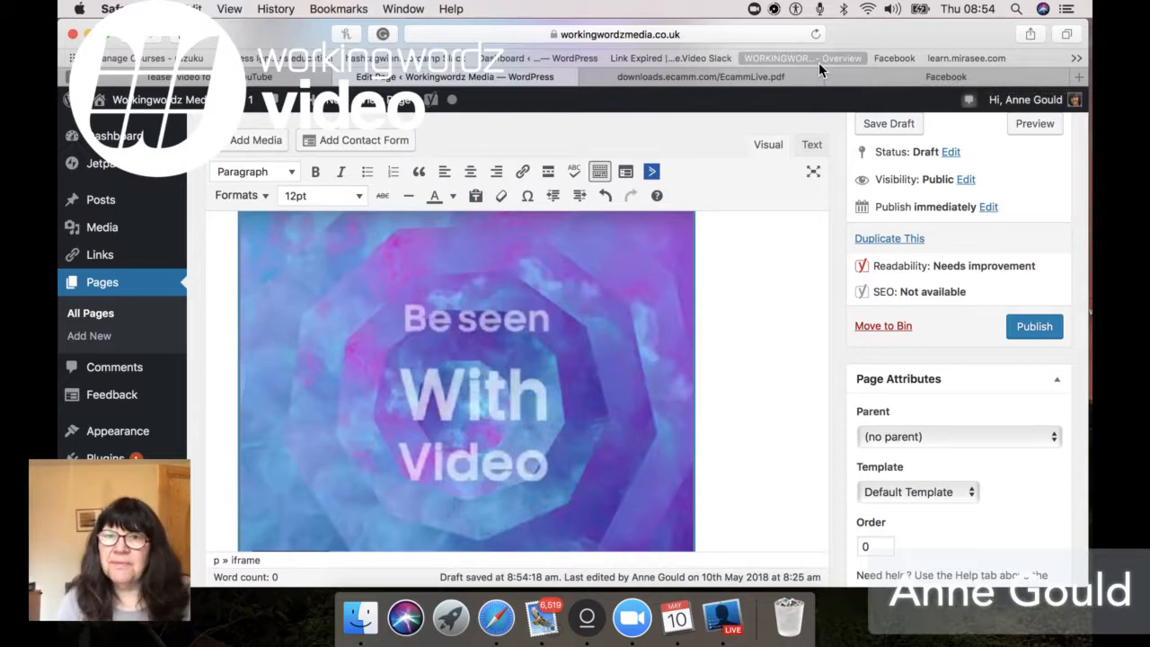
mouse_move(808, 130)
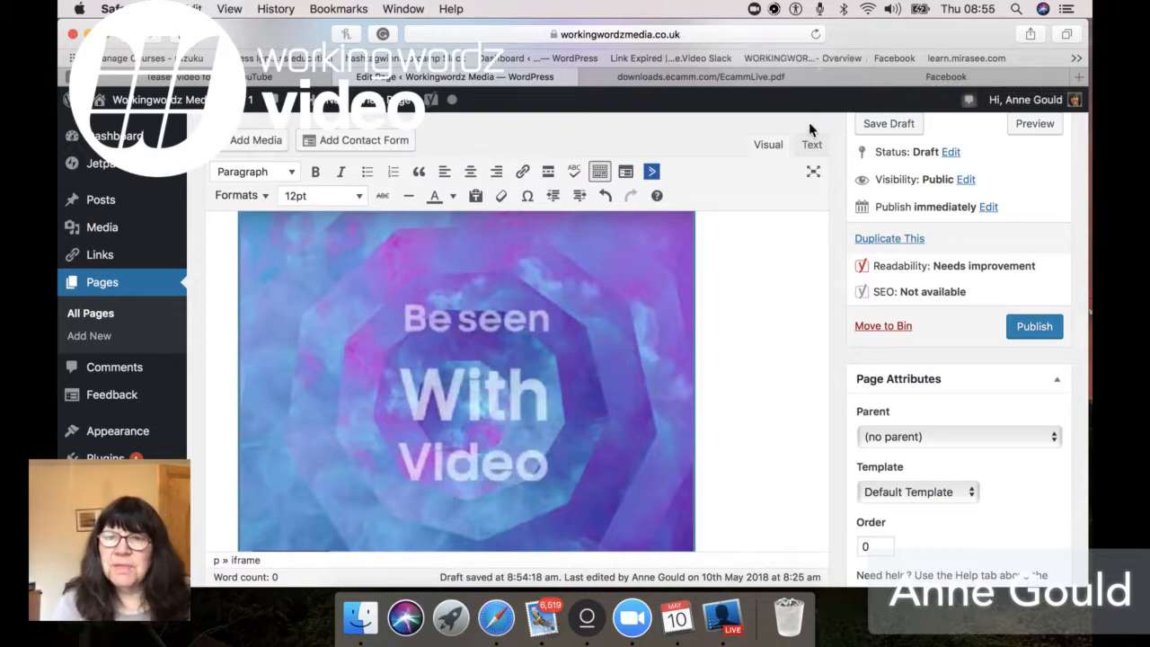
left_click(810, 143)
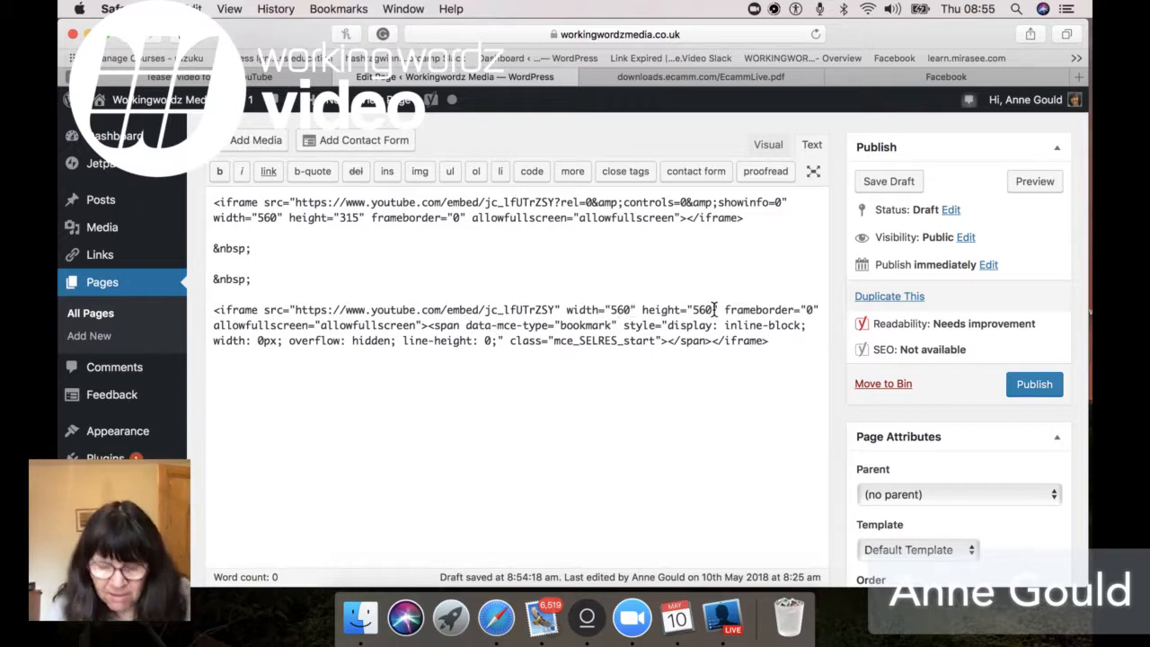
mouse_move(599, 511)
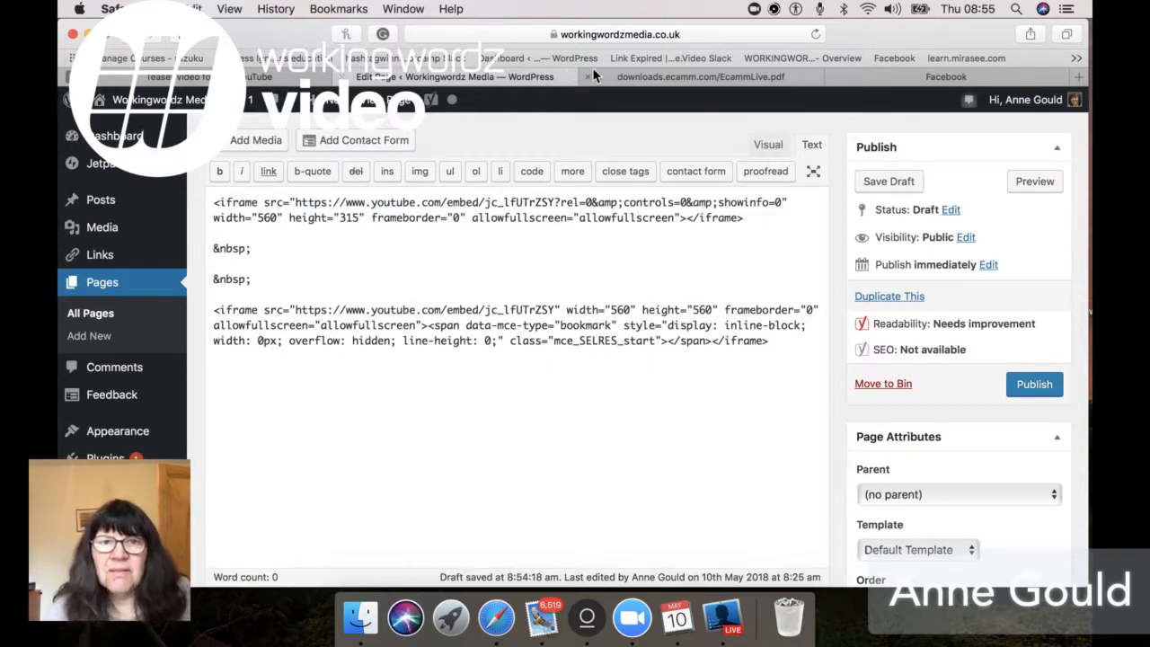
mouse_move(583, 80)
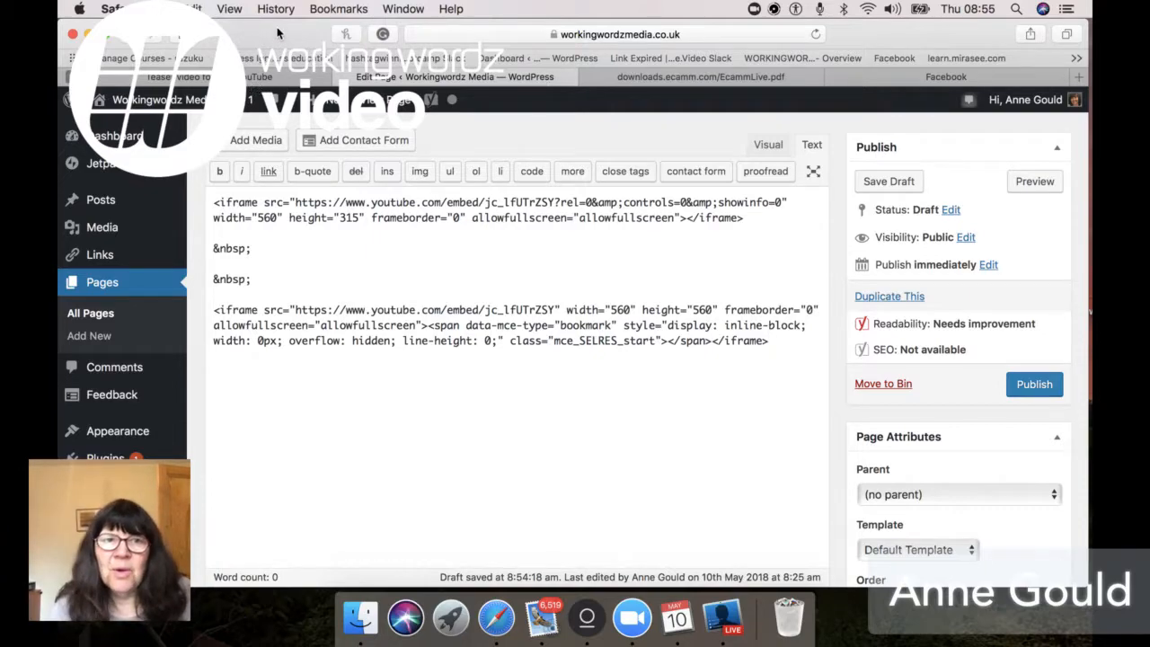
Move from the WordPress draft to the Finder Downloads window on the desktop
left_click(360, 617)
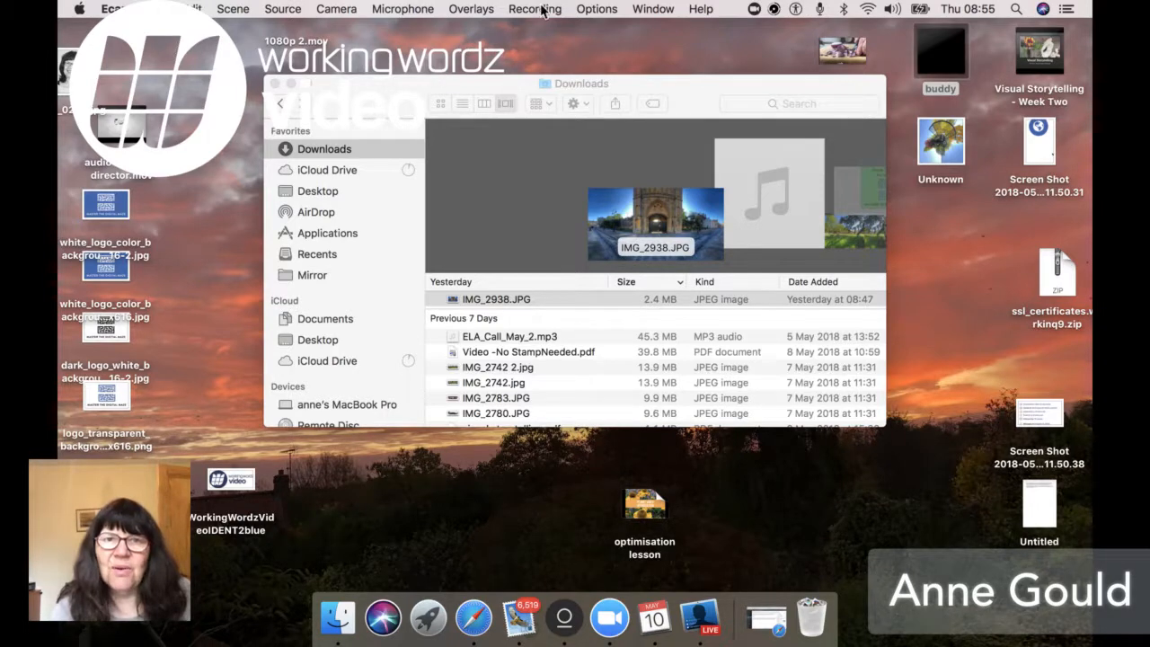
mouse_move(596, 9)
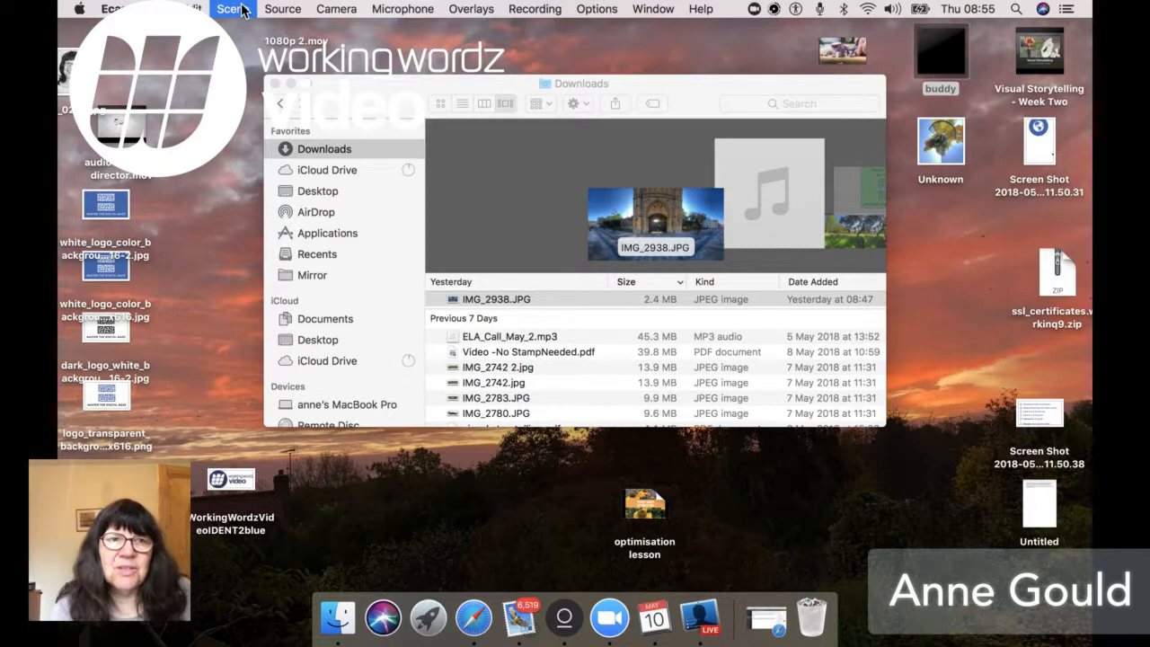
mouse_move(245, 14)
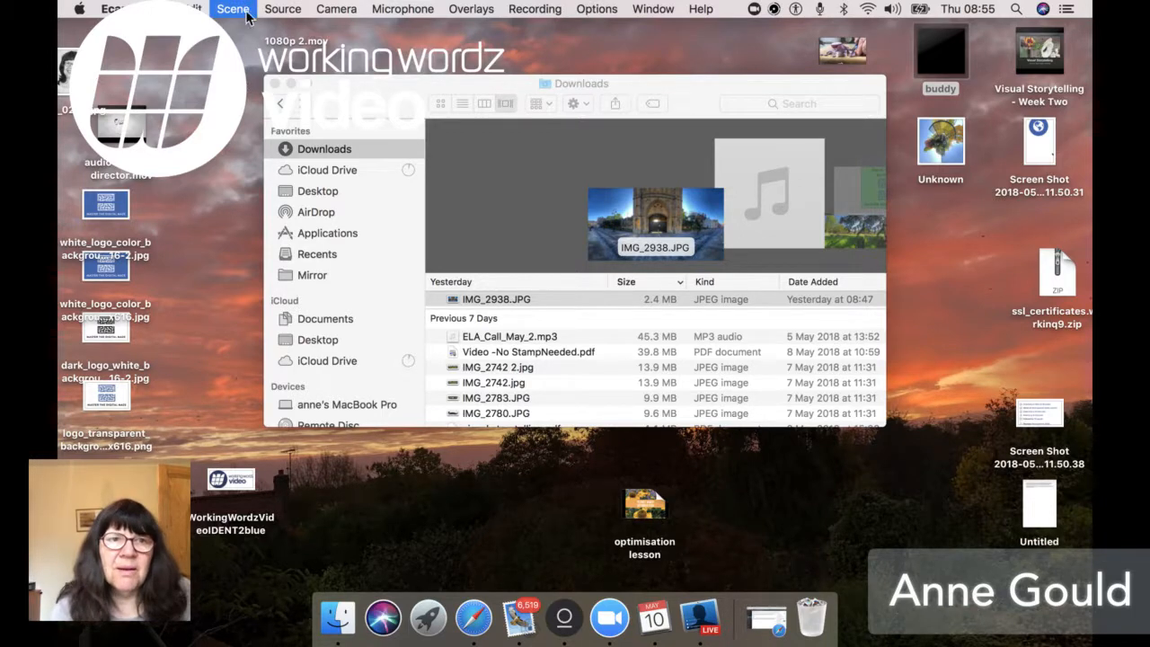